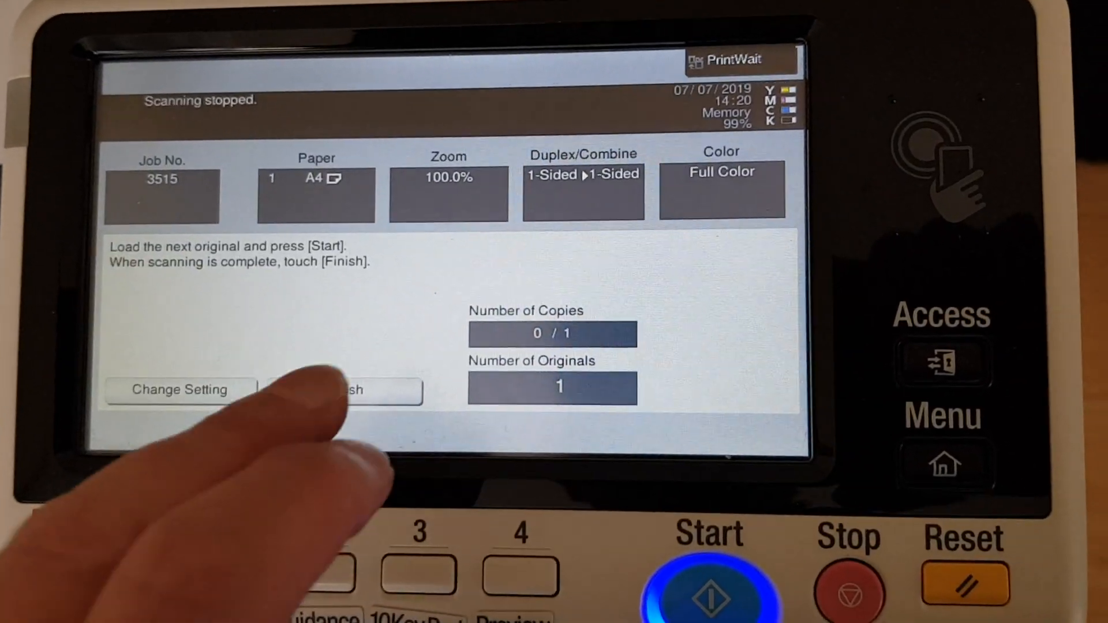
# Step: Finish scanning and start printing one full-color, 1-sided A4 copy
pyautogui.click(345, 387)
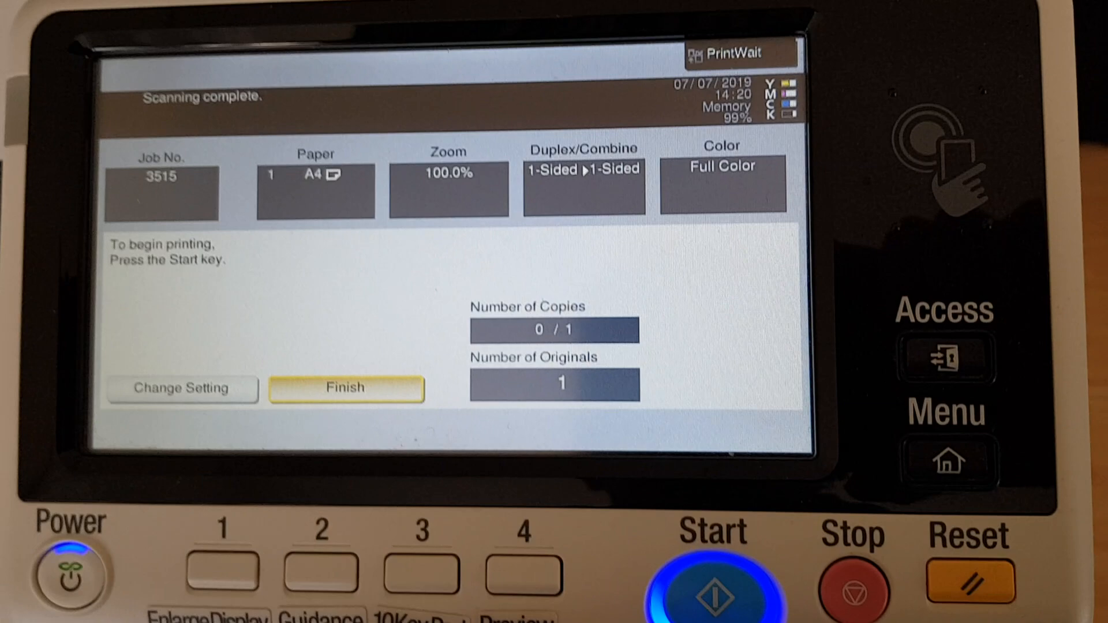
pyautogui.click(712, 590)
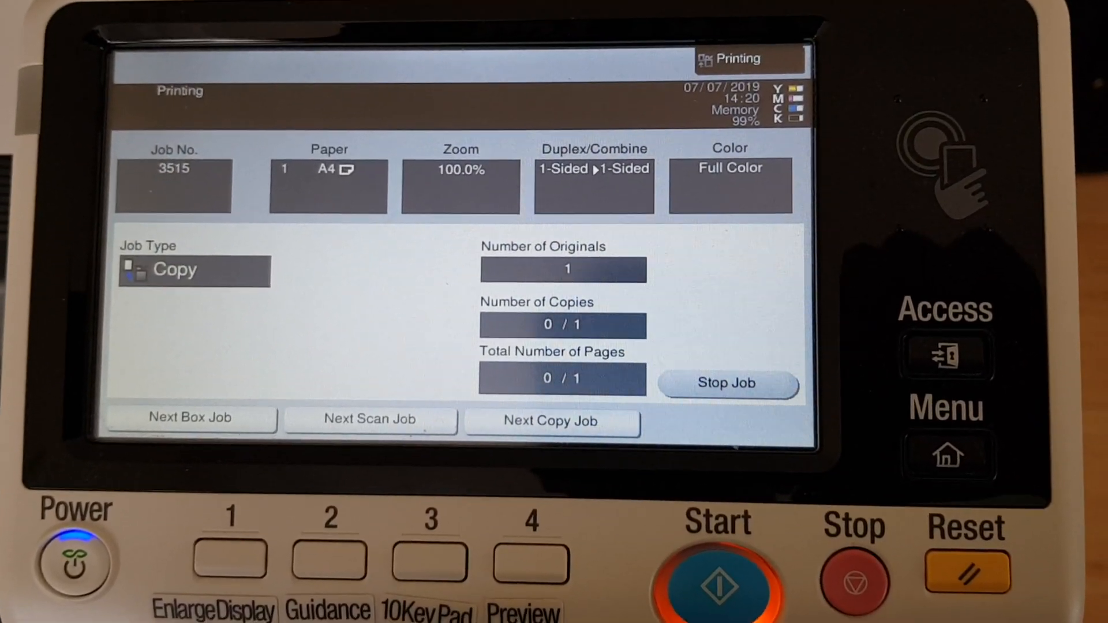